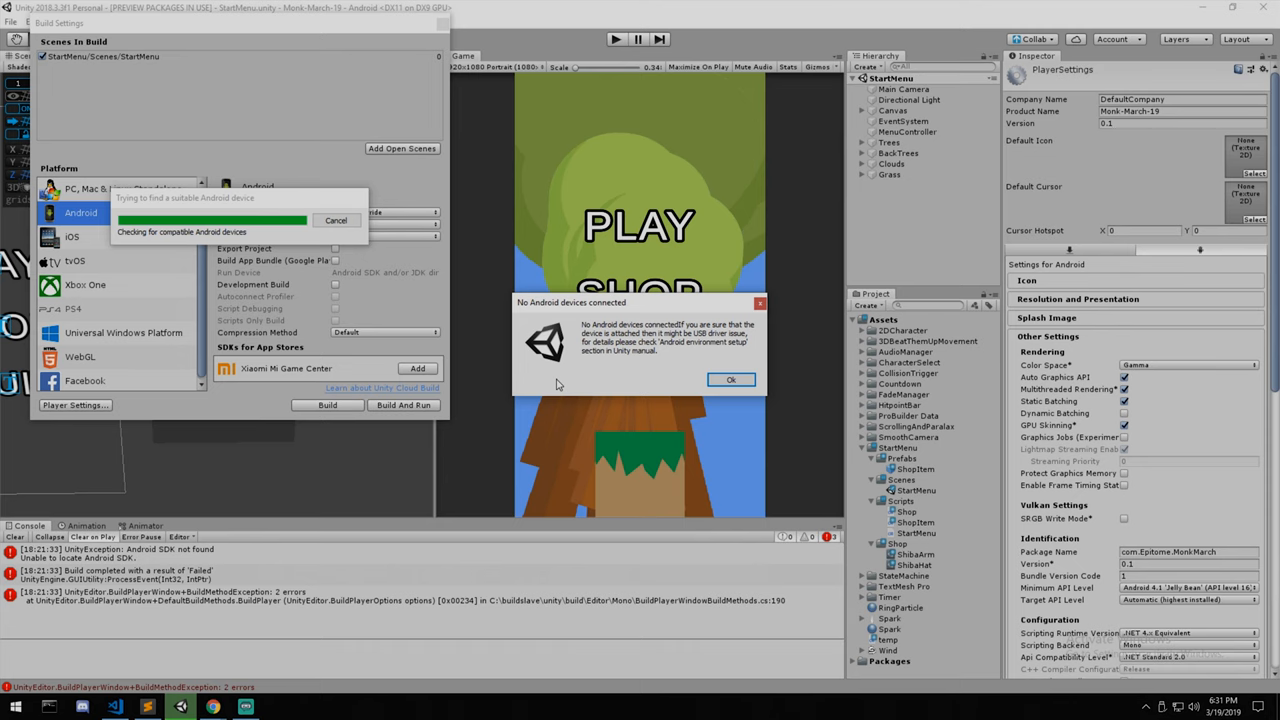
# Step: Dismiss the 'No Android devices connected' warning to return to Build Settings
pyautogui.click(730, 379)
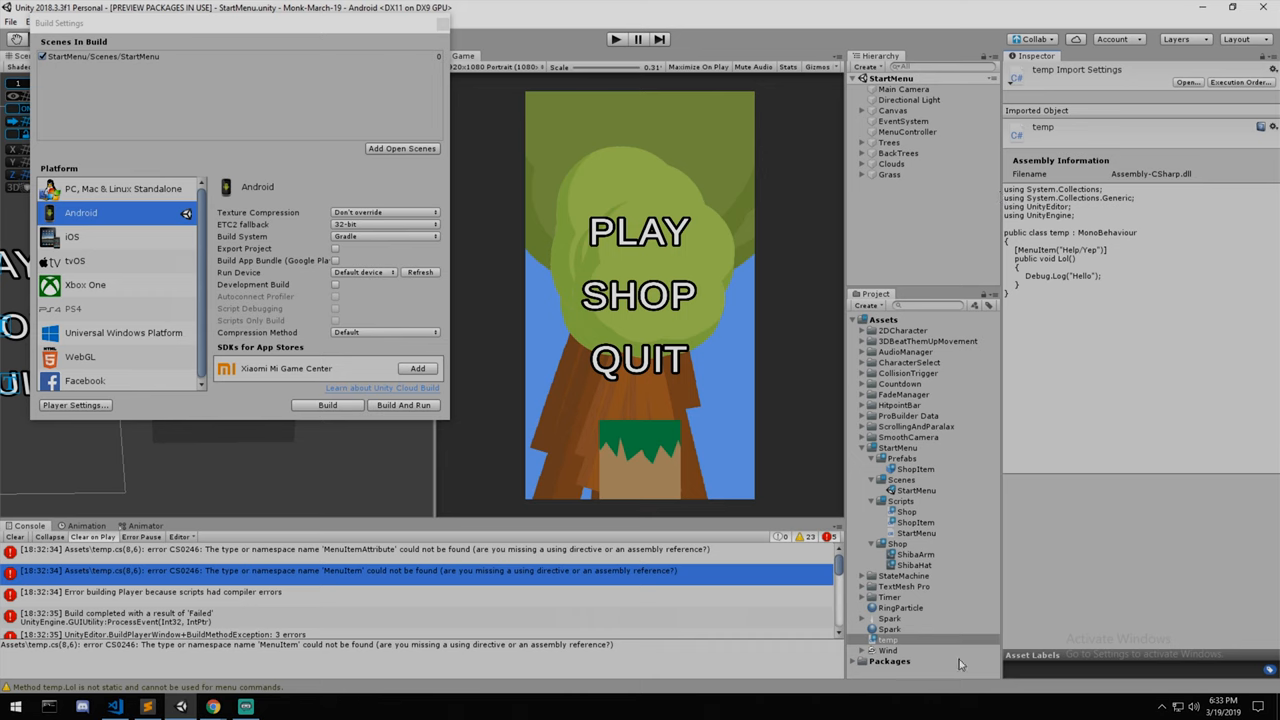
# Step: Retry the Android Build And Run, which fails on temp.cs MenuItem compiler errors
pyautogui.click(888, 639)
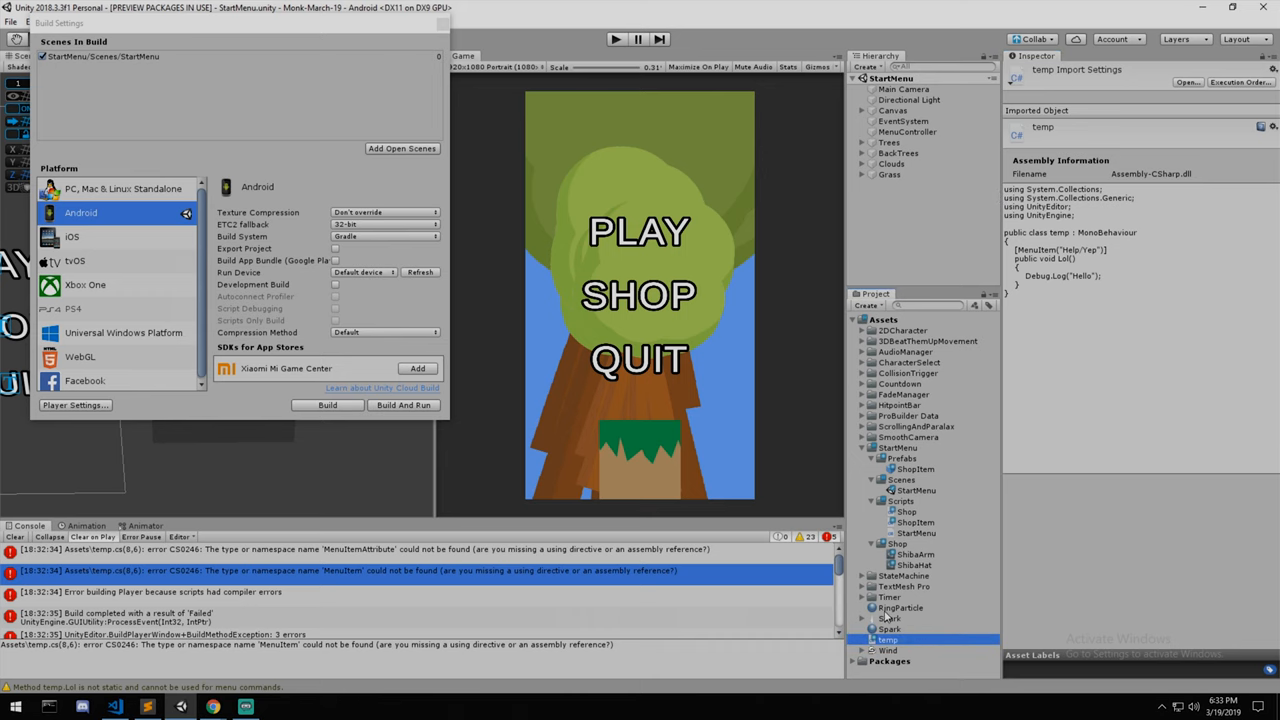